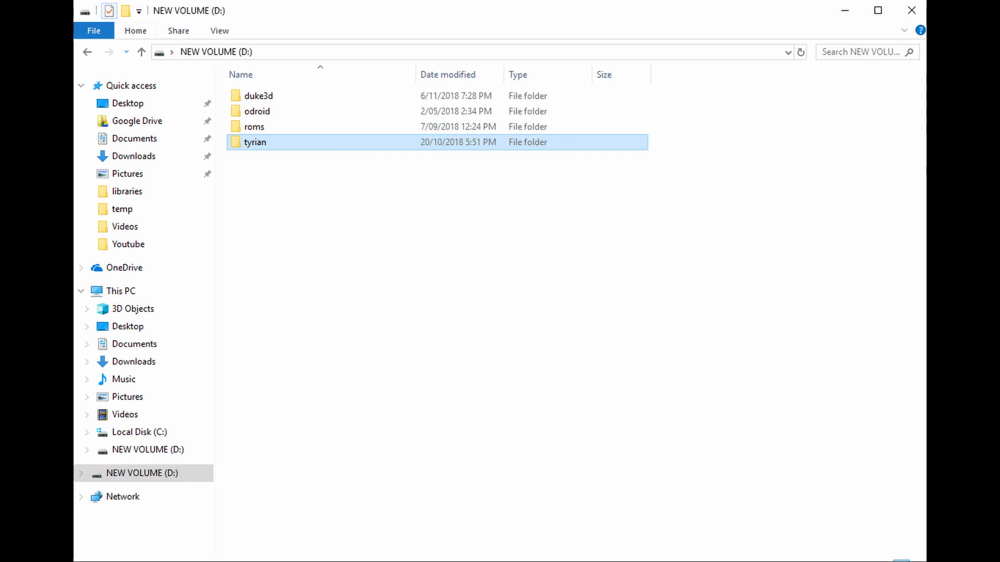
Open the tyrian folder on NEW VOLUME (D:) to view the OpenTyrian files.
{"action": "double_click", "coordinate": [255, 142]}
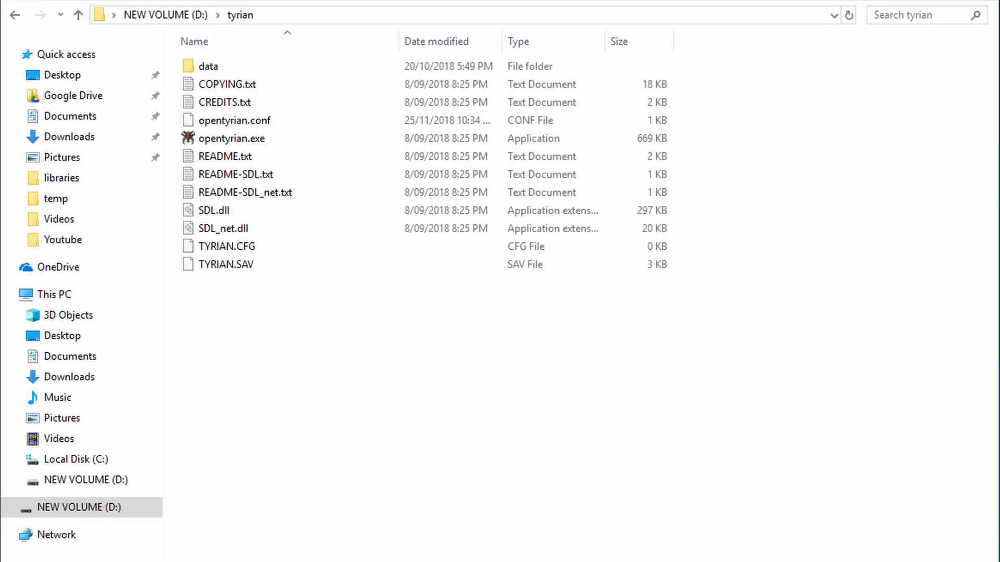
{"action": "double_click", "coordinate": [208, 66]}
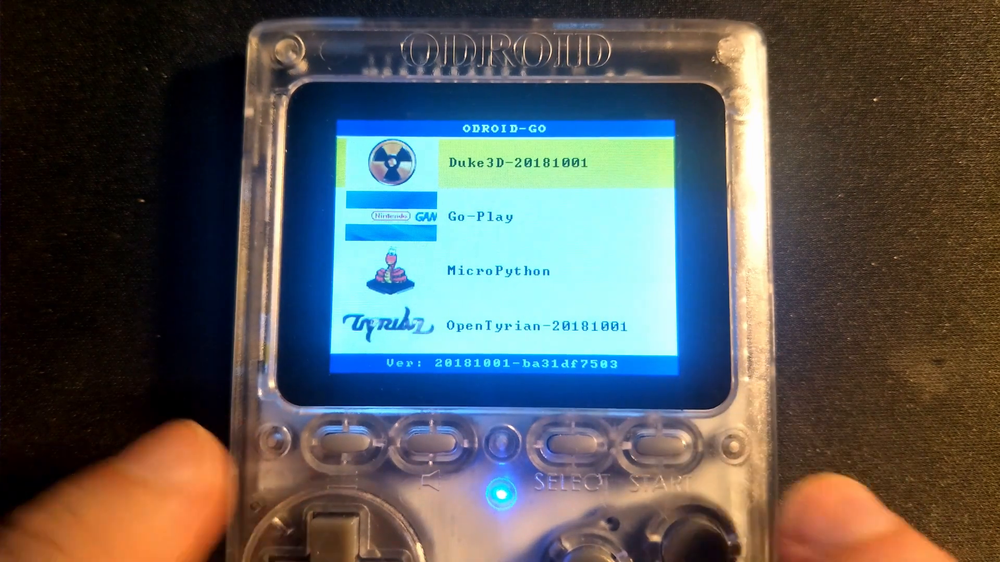
Select OpenTyrian-20181001 in the firmware menu and bring up its [START] screen.
{"action": "key", "text": "Down"}
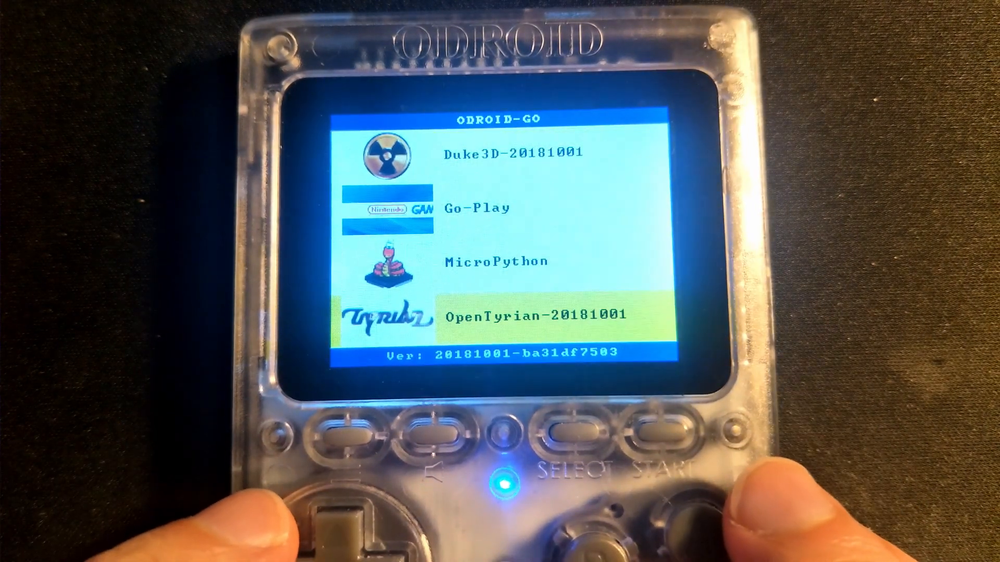
{"action": "left_click", "coordinate": [566, 427]}
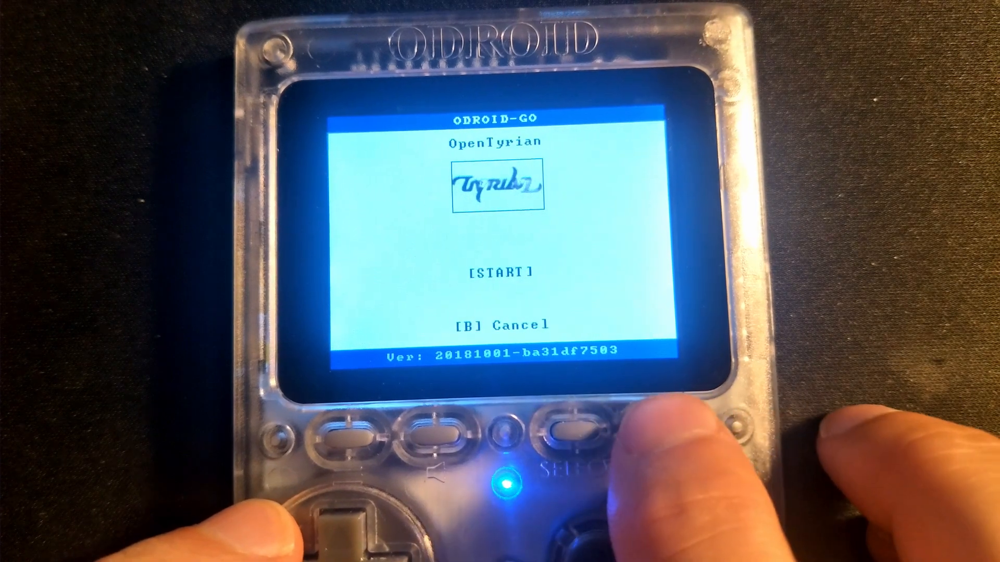